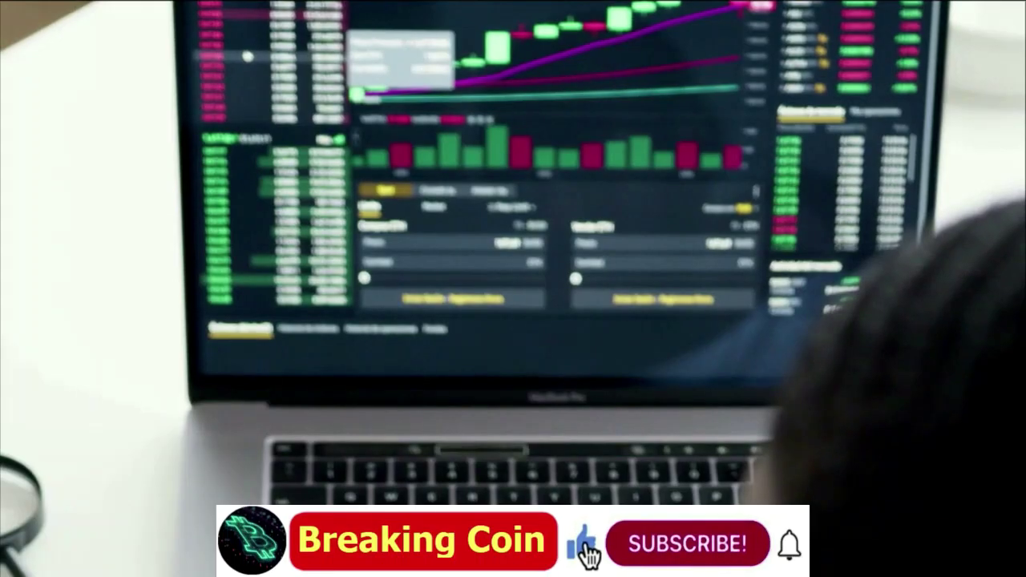
click(685, 542)
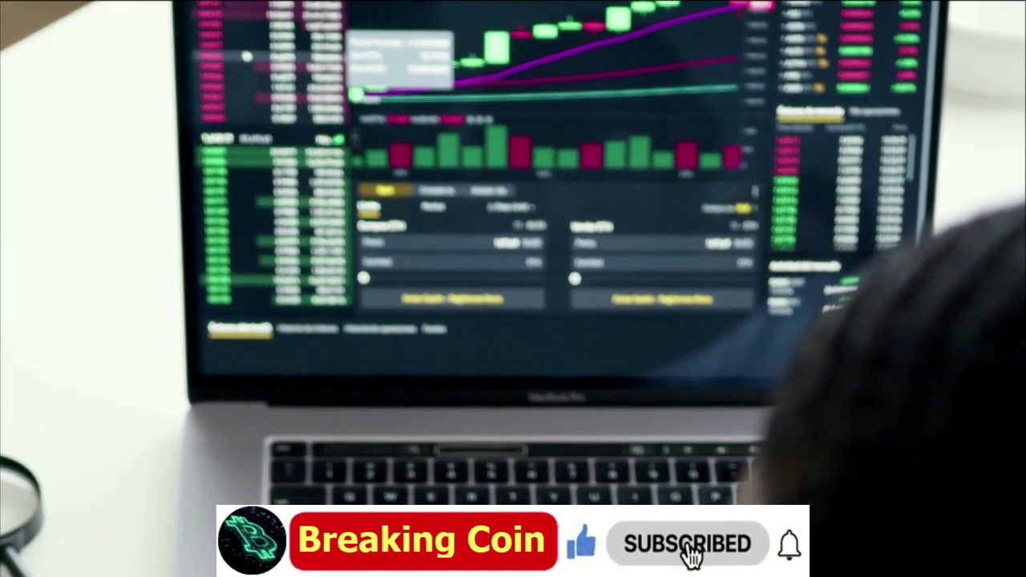